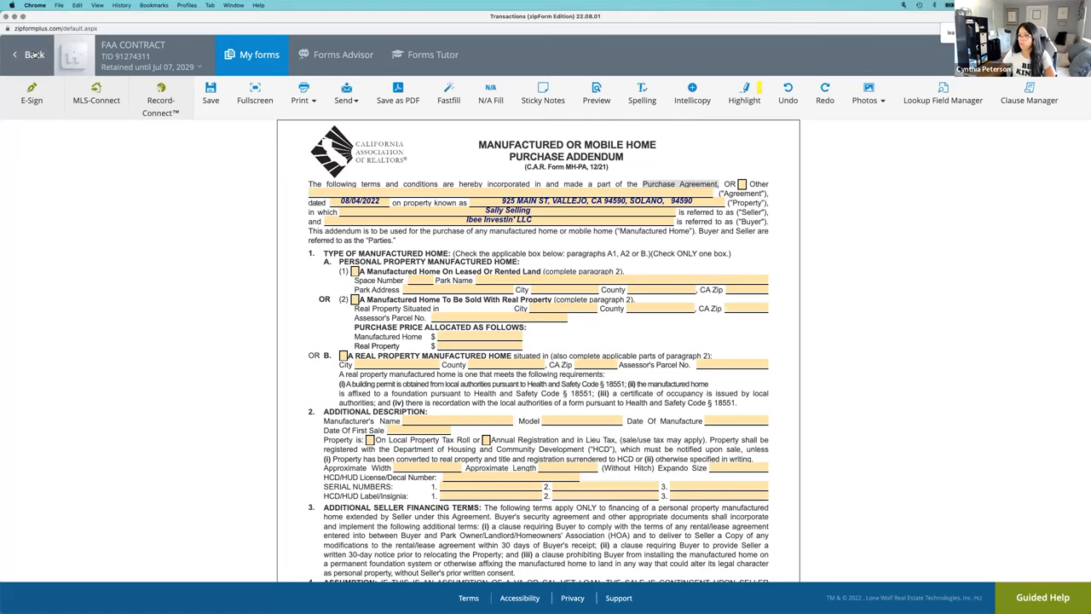
Select the agency disclosure (AD) form in the form list.
click(28, 55)
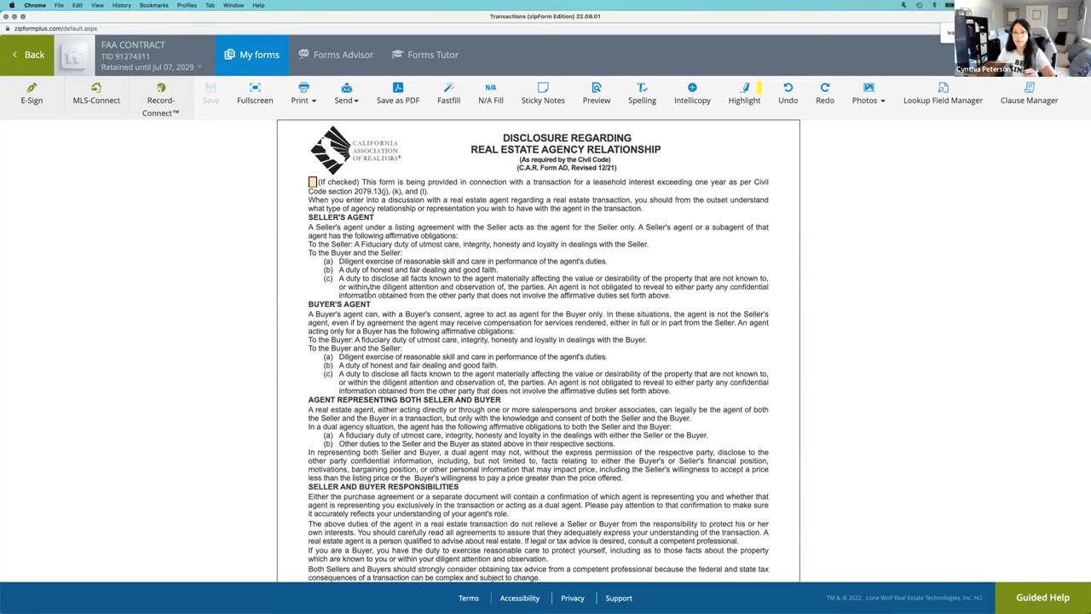
Scroll through the AD form to the RPA's paragraph 4, Property Addenda and Advisories.
scroll(down, 3)
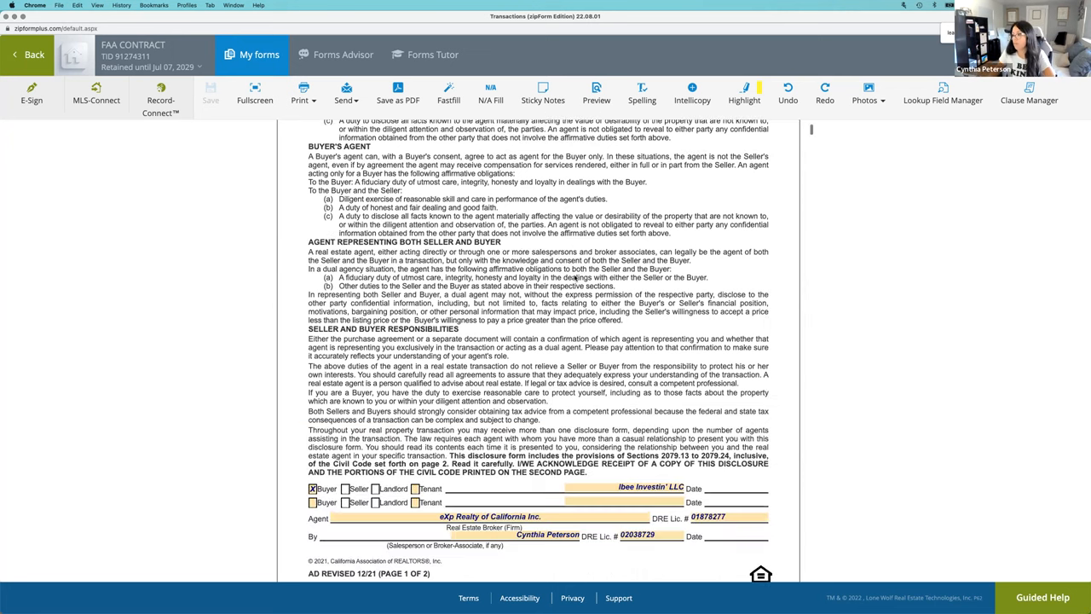
scroll(down, 3)
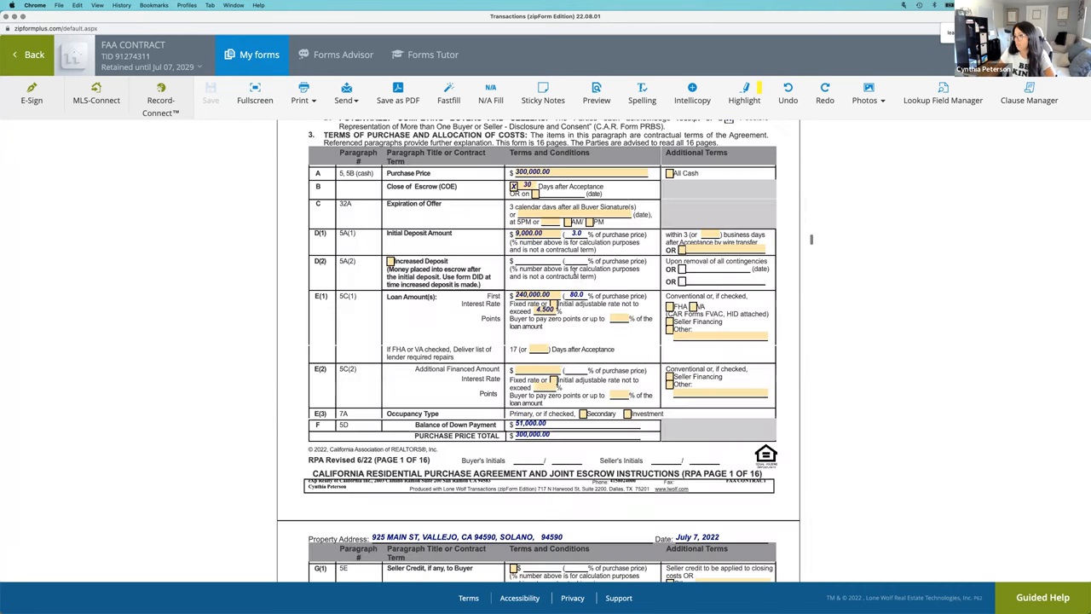
scroll(down, 3)
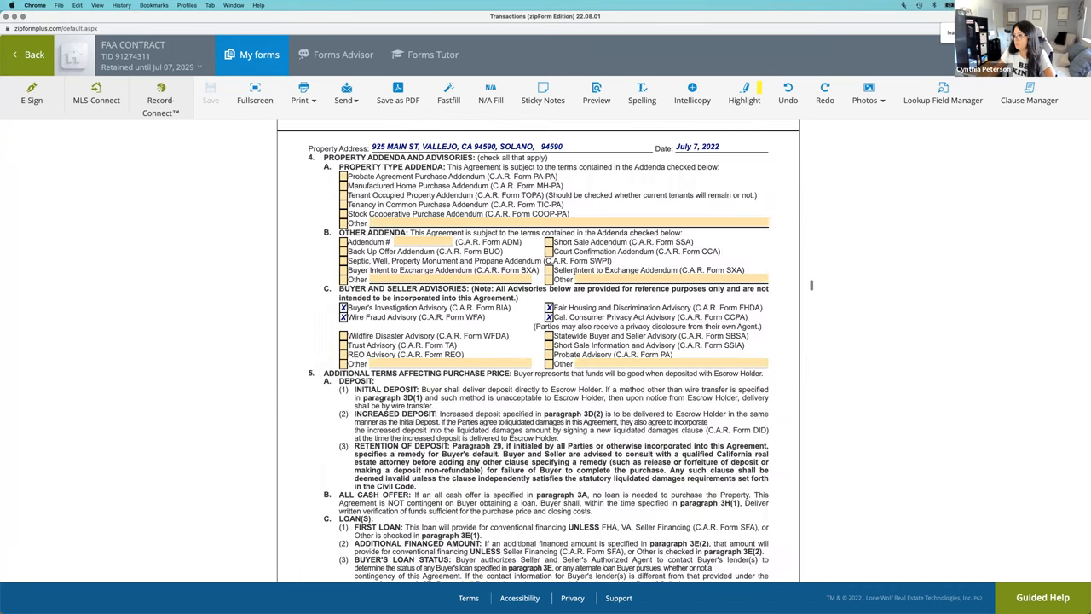
scroll(up, 3)
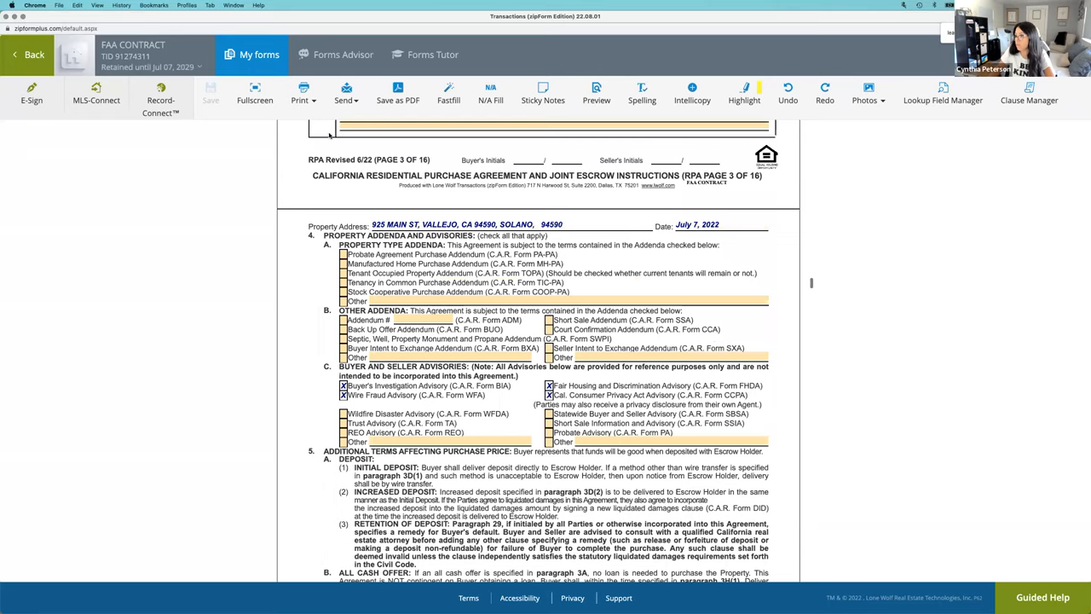
scroll(down, 3)
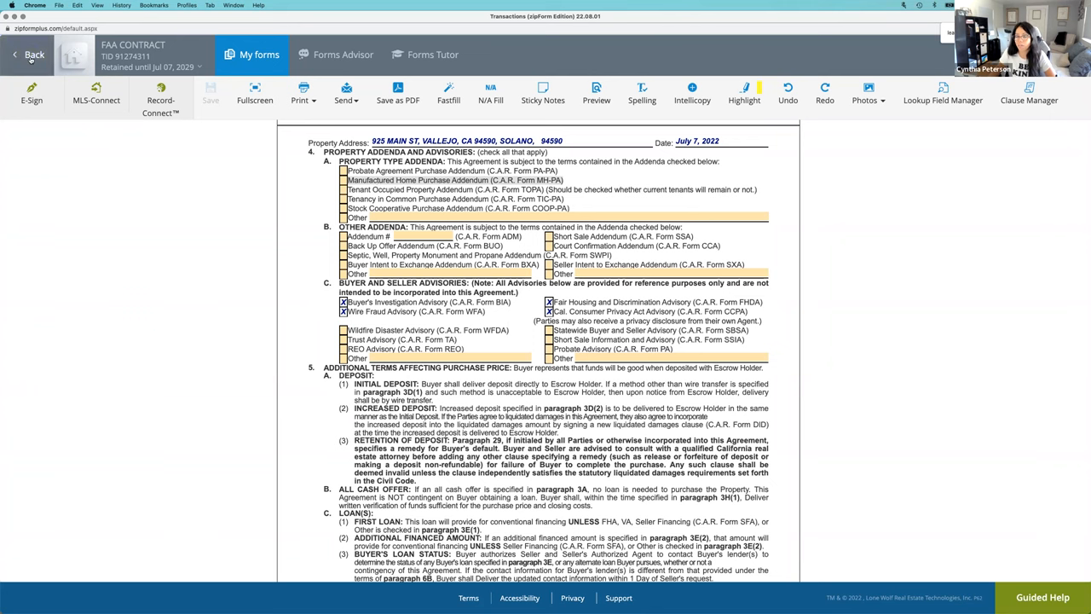
Return to transactions, open FAA CONTRACT, and show ALL FORMS.
click(34, 55)
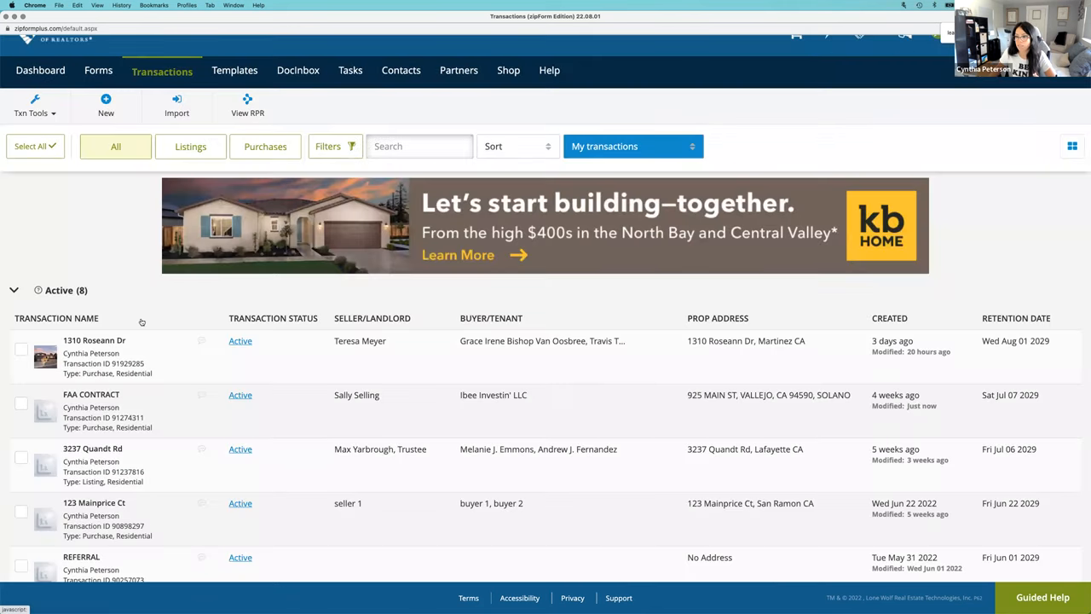
click(92, 394)
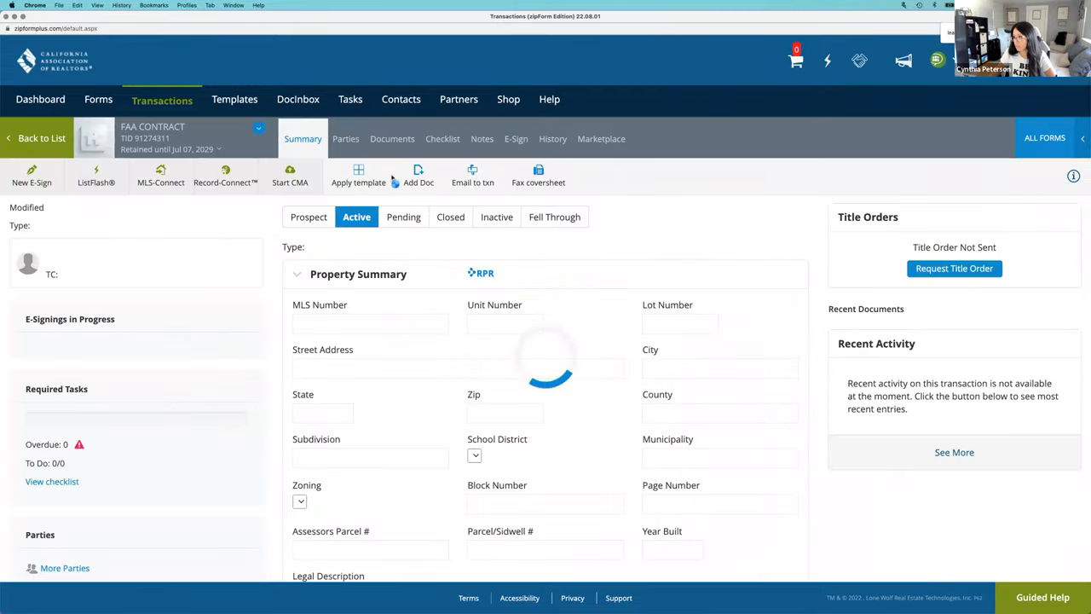
click(392, 138)
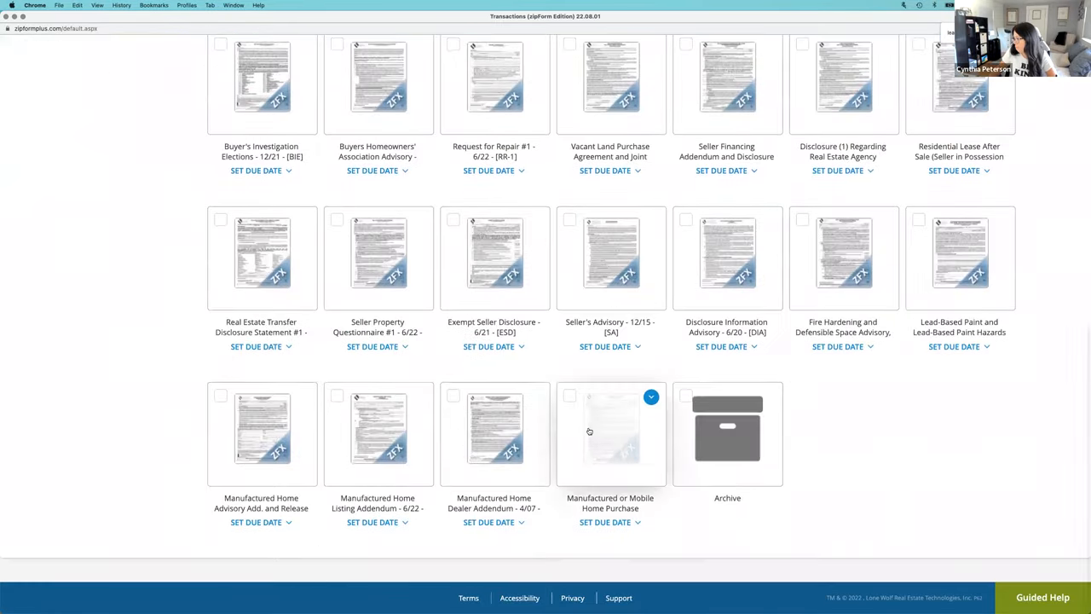
Open the Manufactured or Mobile Home Purchase tile and scroll to the form's top.
click(610, 431)
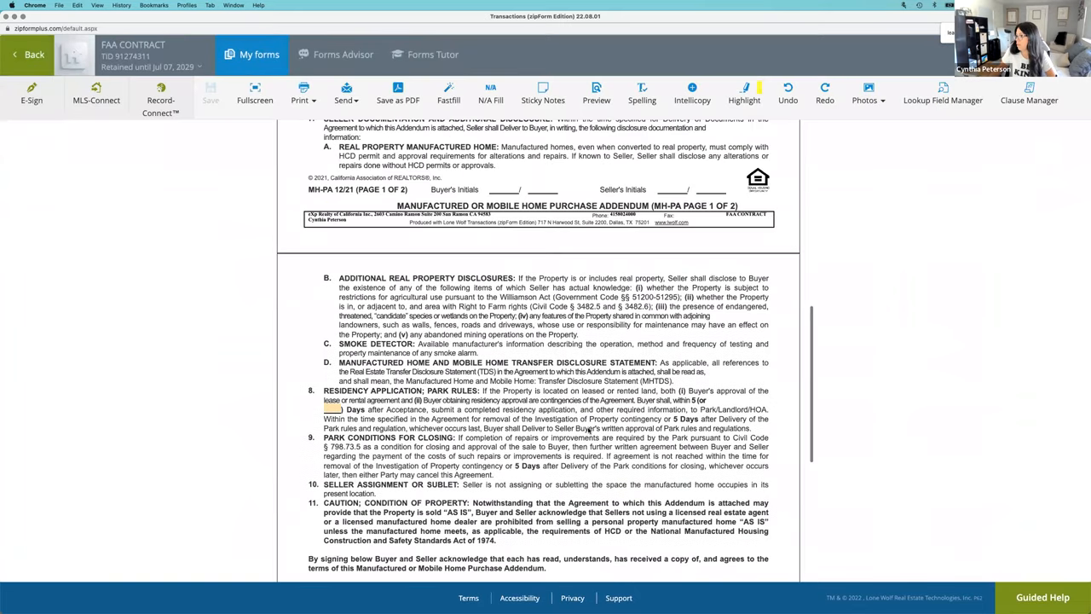
scroll(up, 3)
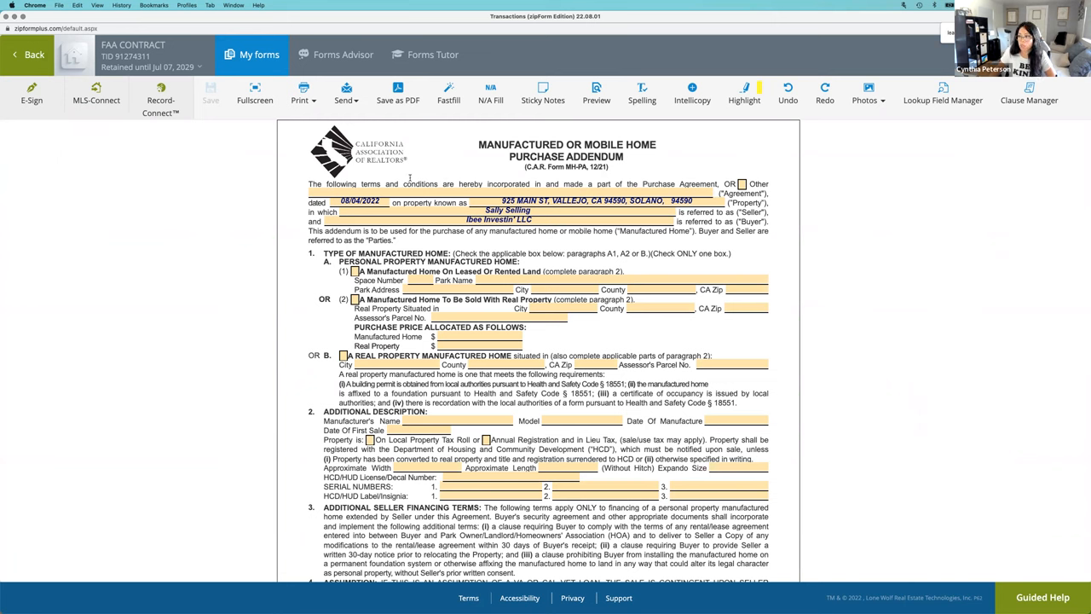
mouse_move(358, 175)
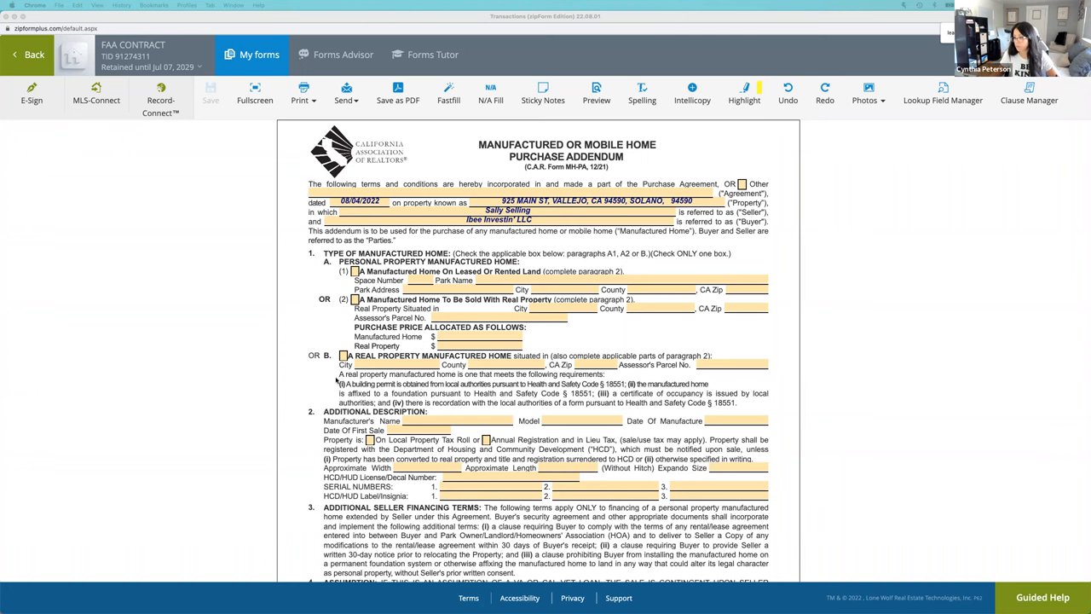
scroll(down, 3)
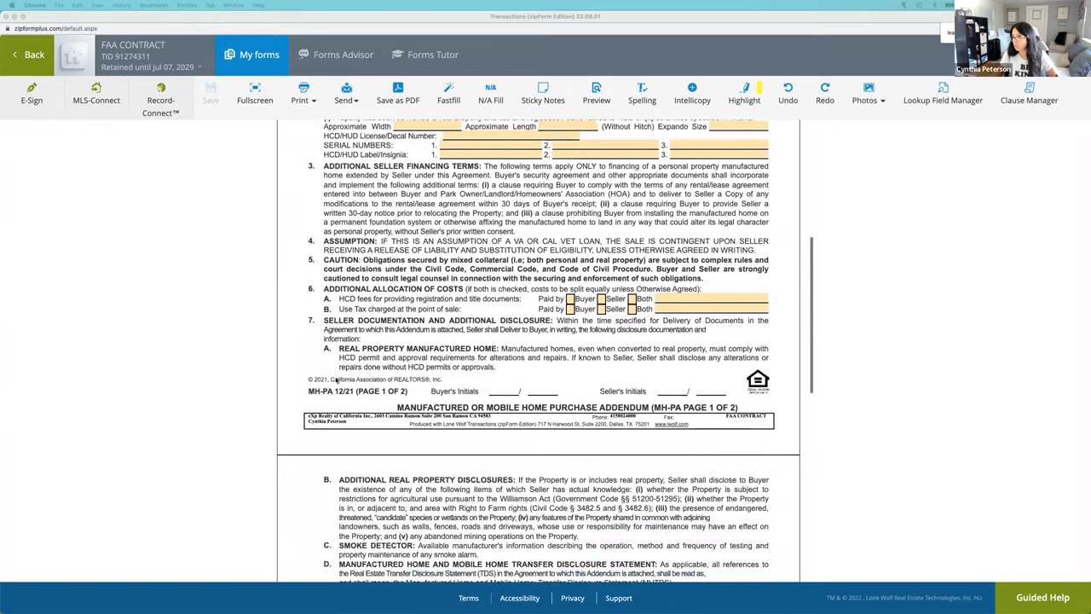
scroll(down, 3)
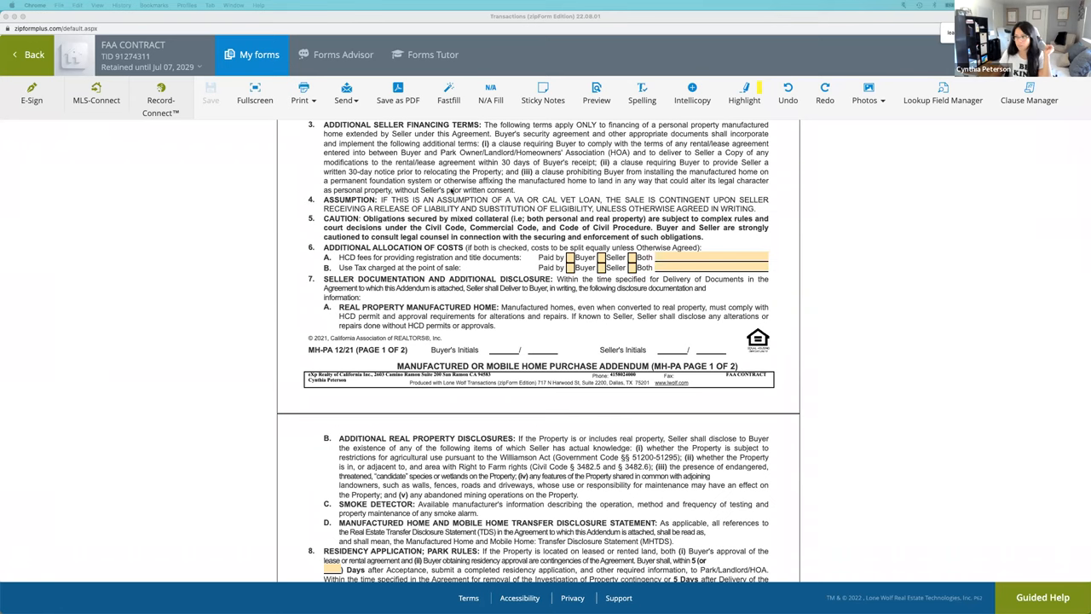
scroll(up, 3)
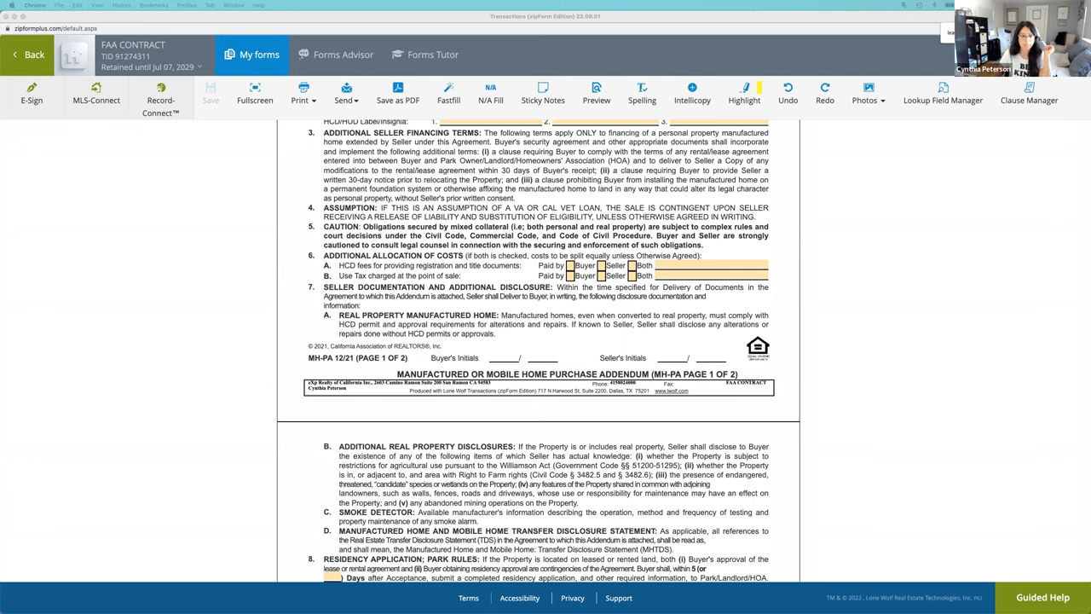
scroll(up, 3)
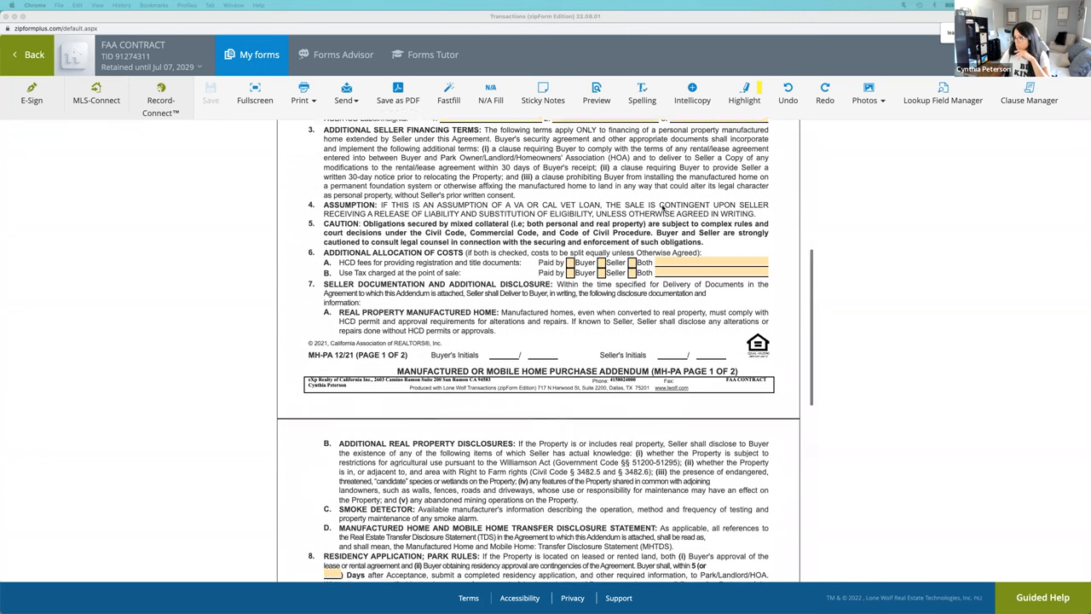
scroll(down, 3)
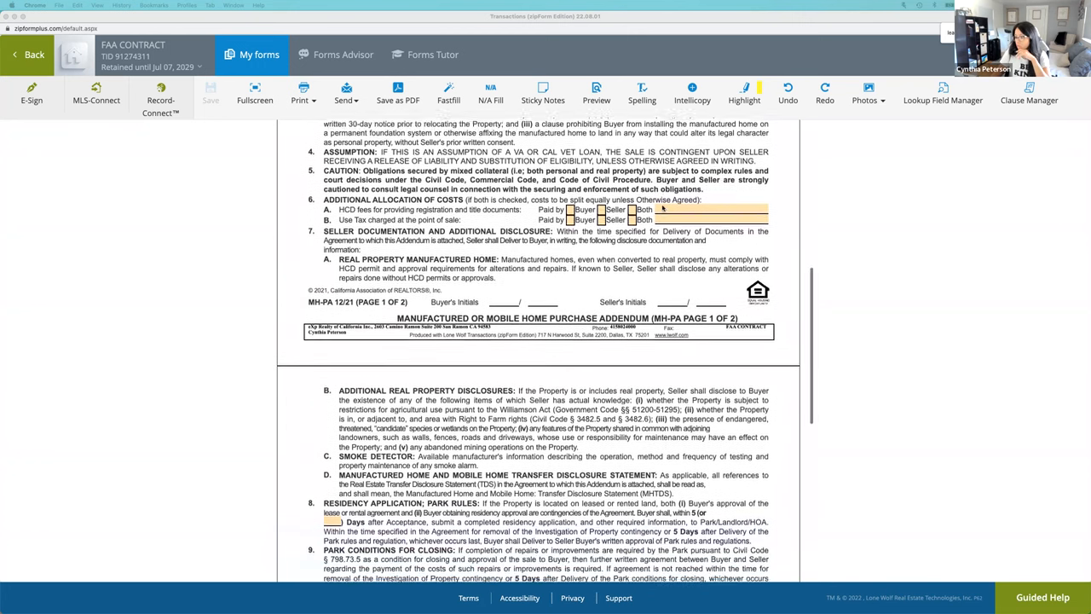
scroll(down, 3)
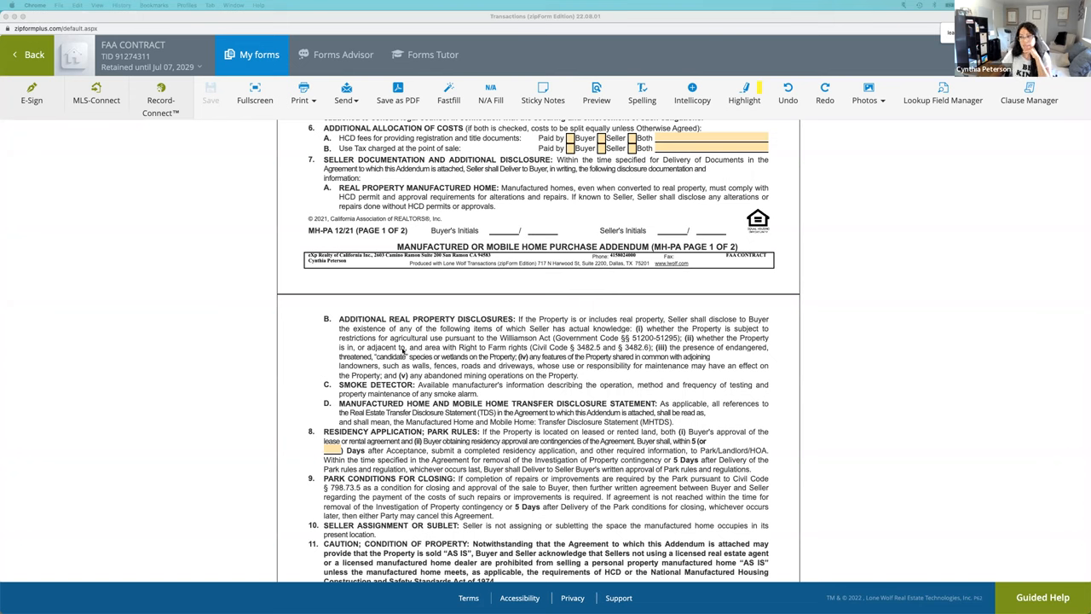
mouse_move(405, 354)
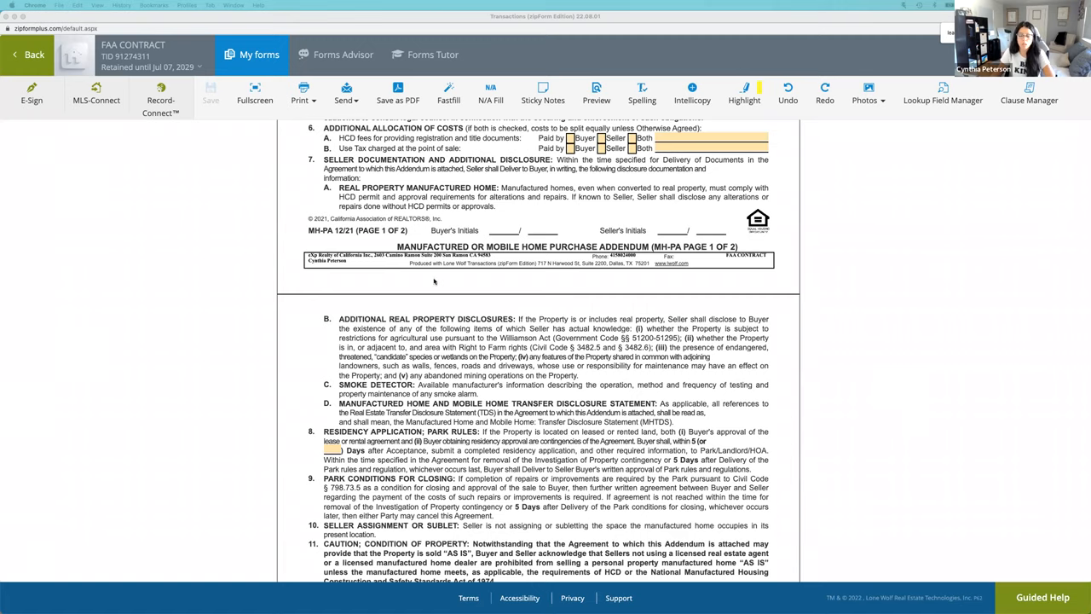
scroll(down, 3)
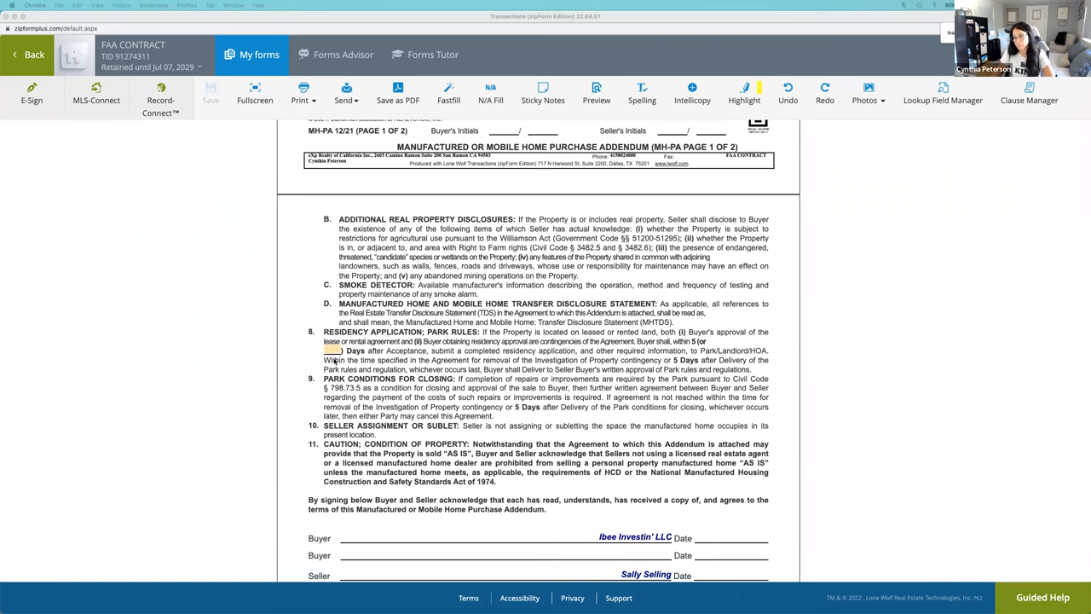
scroll(up, 3)
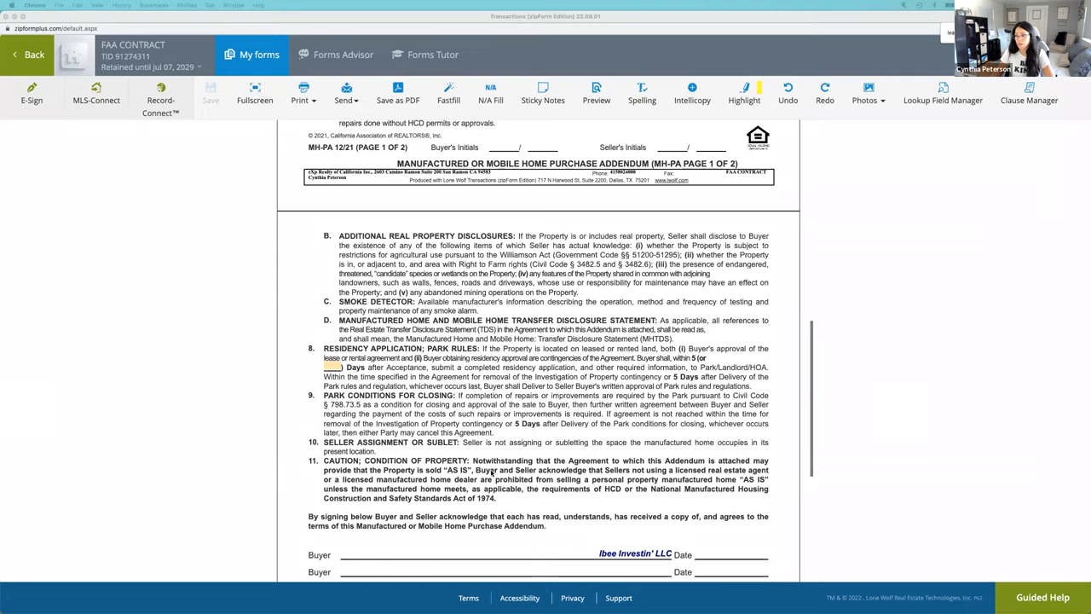
scroll(up, 3)
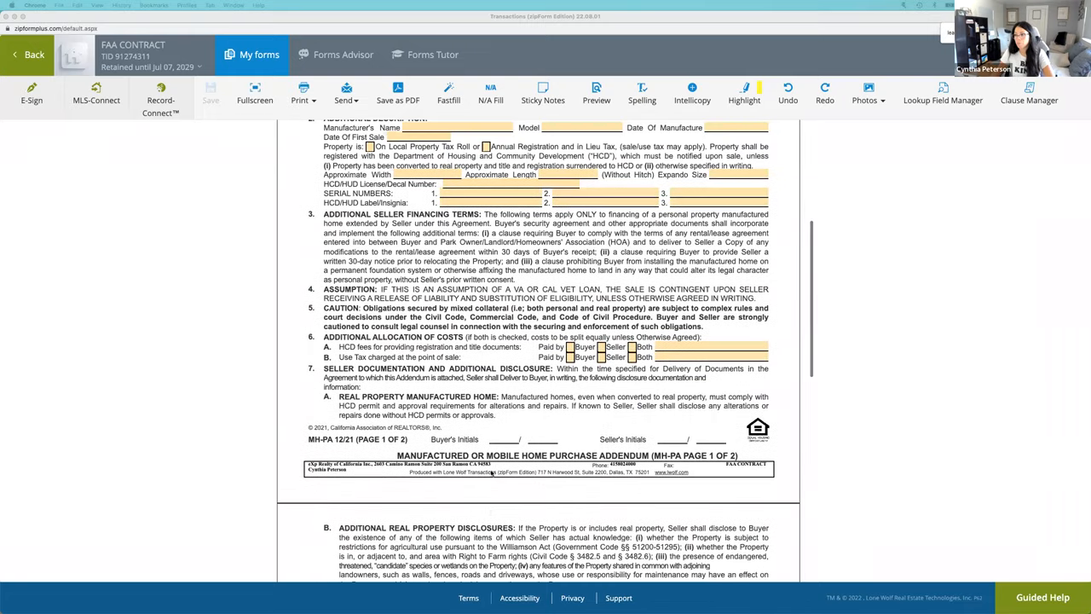
scroll(up, 3)
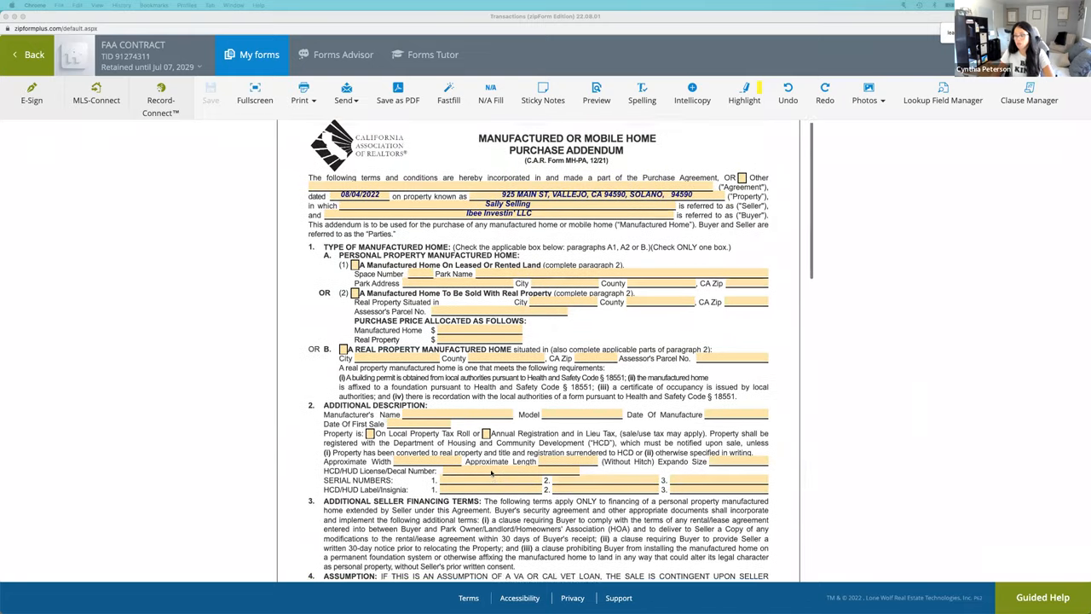
scroll(down, 3)
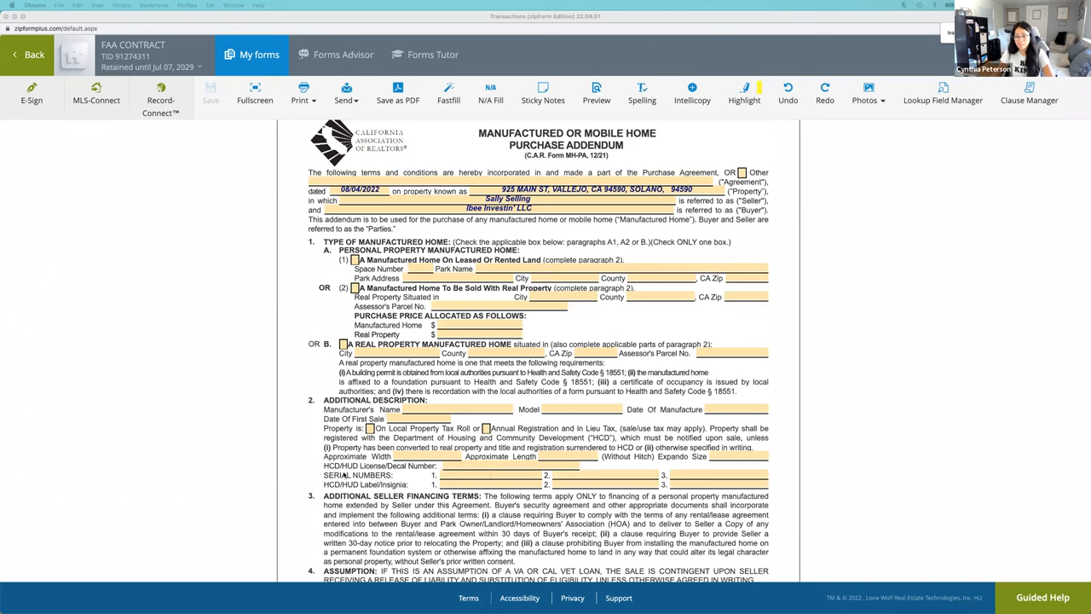